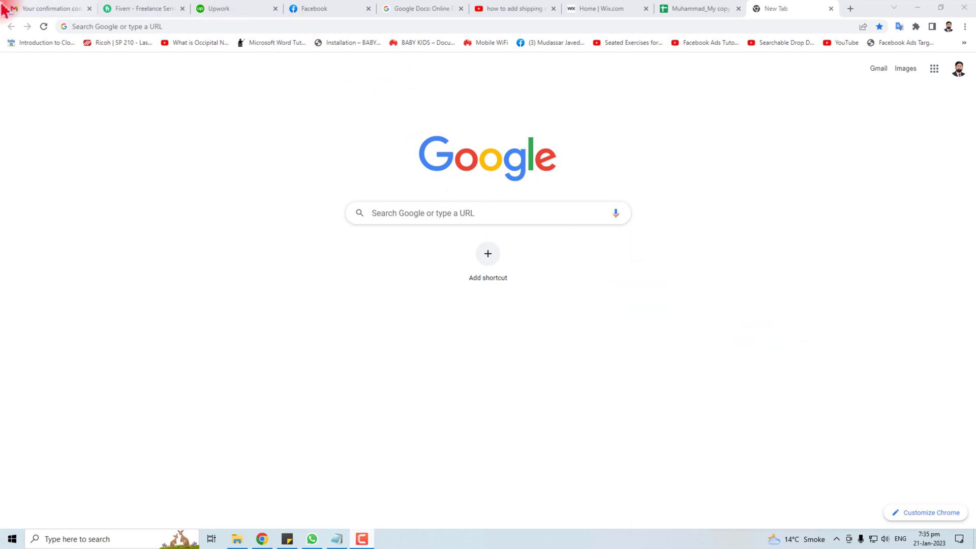
Go to namecheap.com and bring up the sign-in form with the username entered.
click(187, 27)
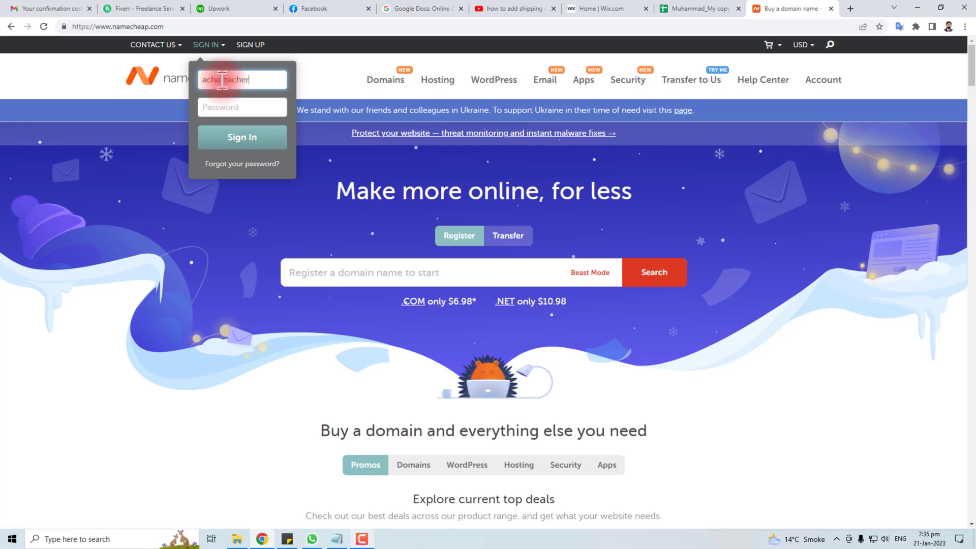
Submit the sign-in, fetch the Namecheap confirmation code from Gmail and verify to reach the dashboard.
click(242, 137)
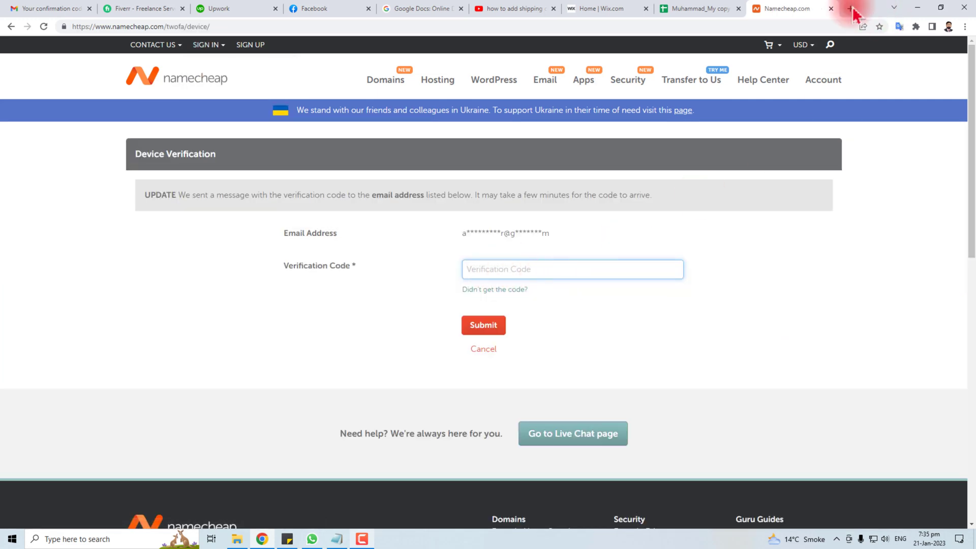
click(851, 9)
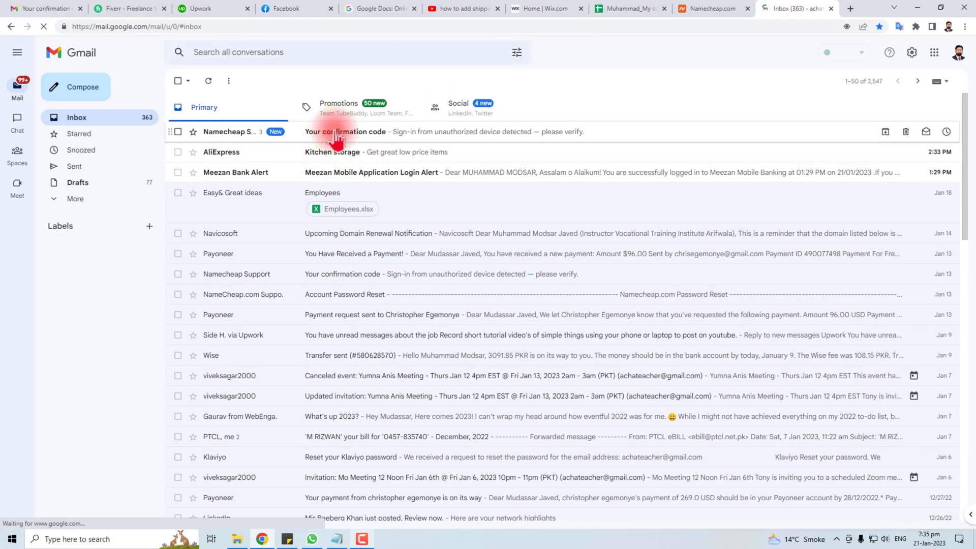
click(346, 131)
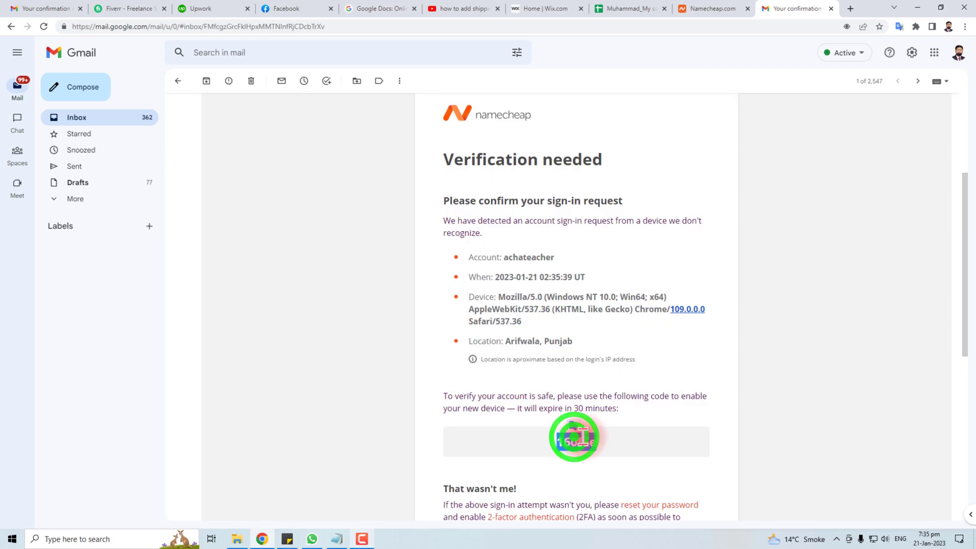
click(712, 9)
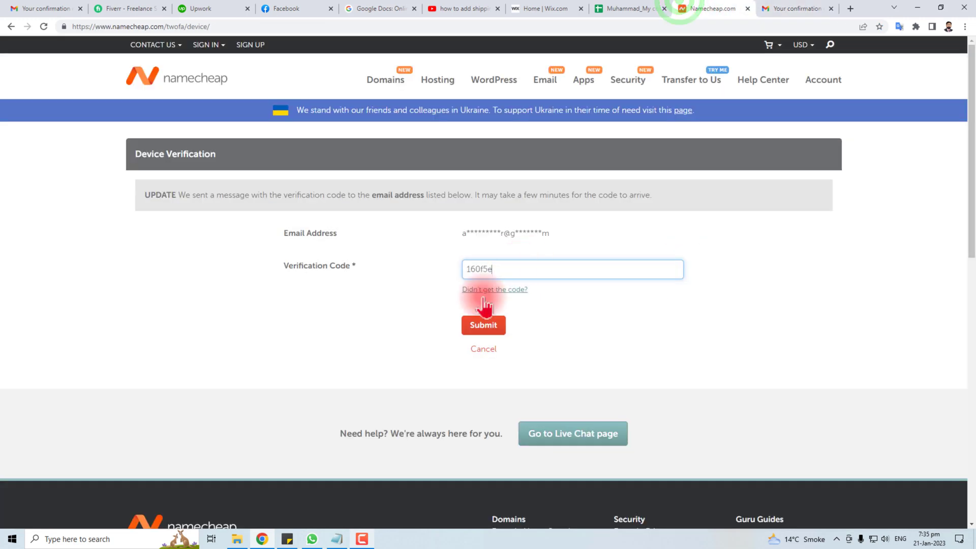
click(483, 325)
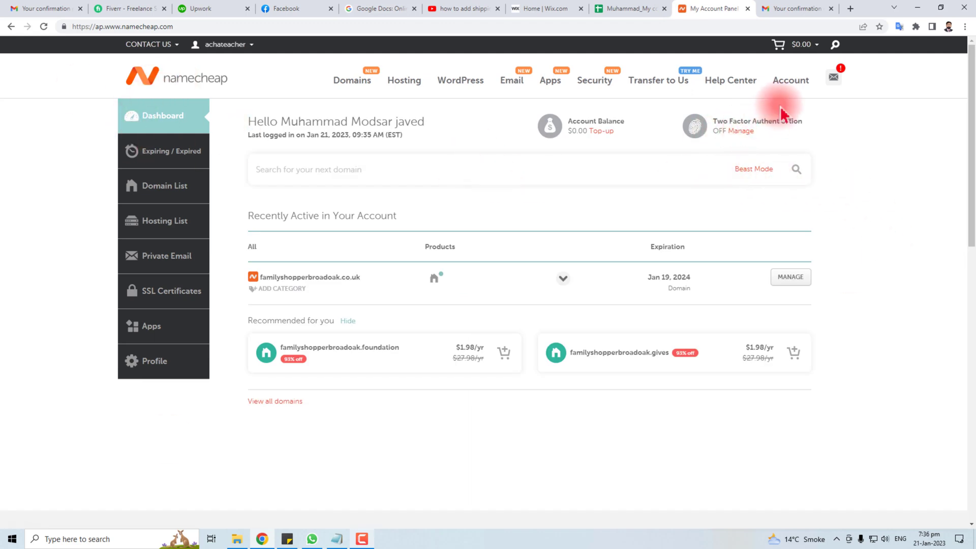
Go from the Account menu to Profile and view the Personal Info page's sections.
click(791, 80)
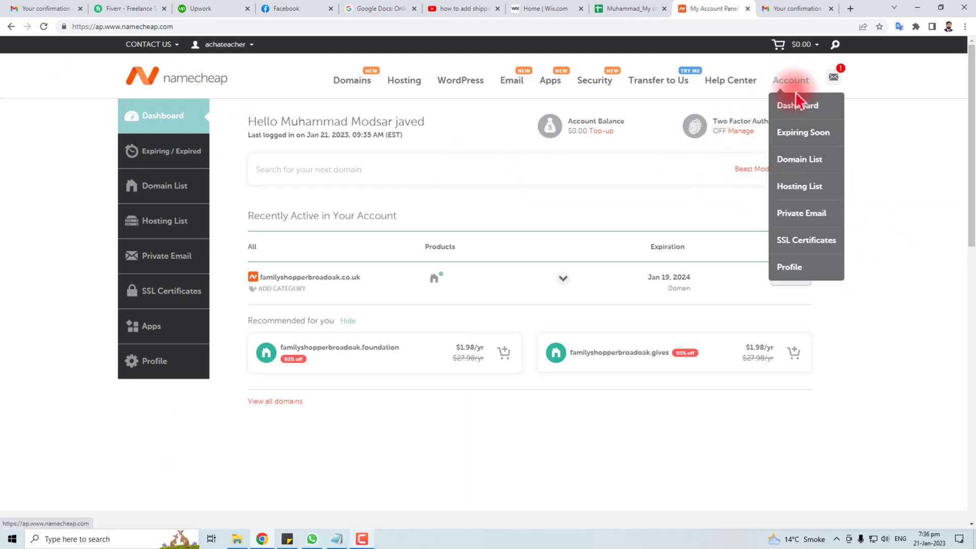
mouse_move(807, 261)
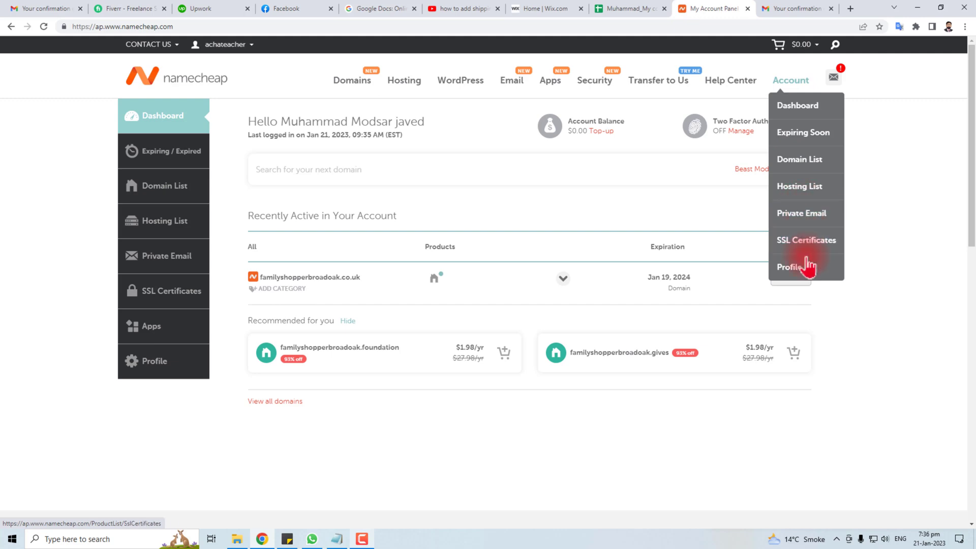
click(789, 268)
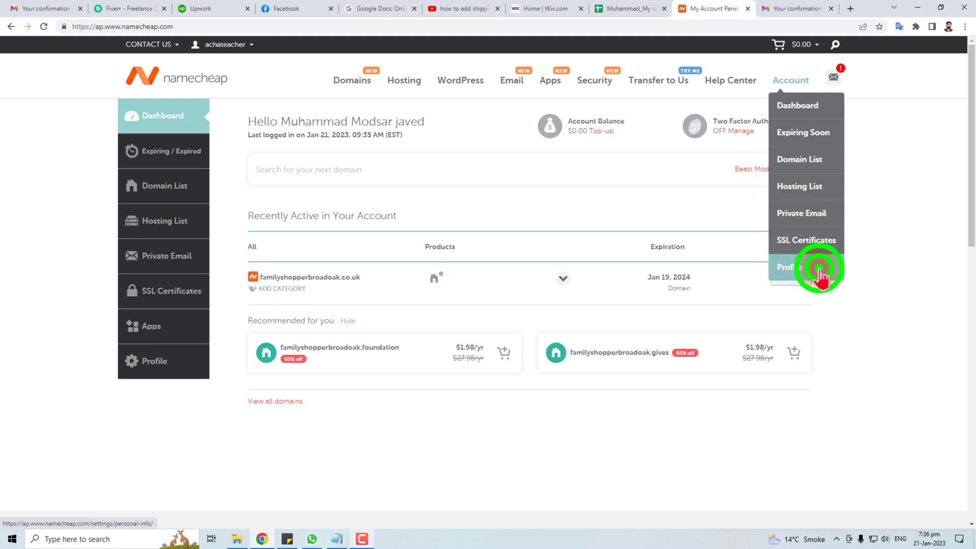
click(787, 266)
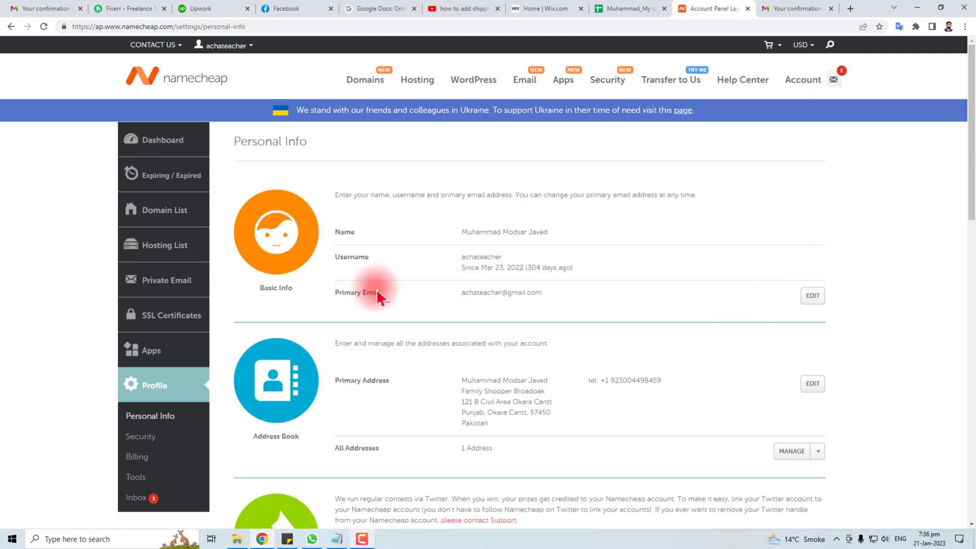
scroll(down, 3)
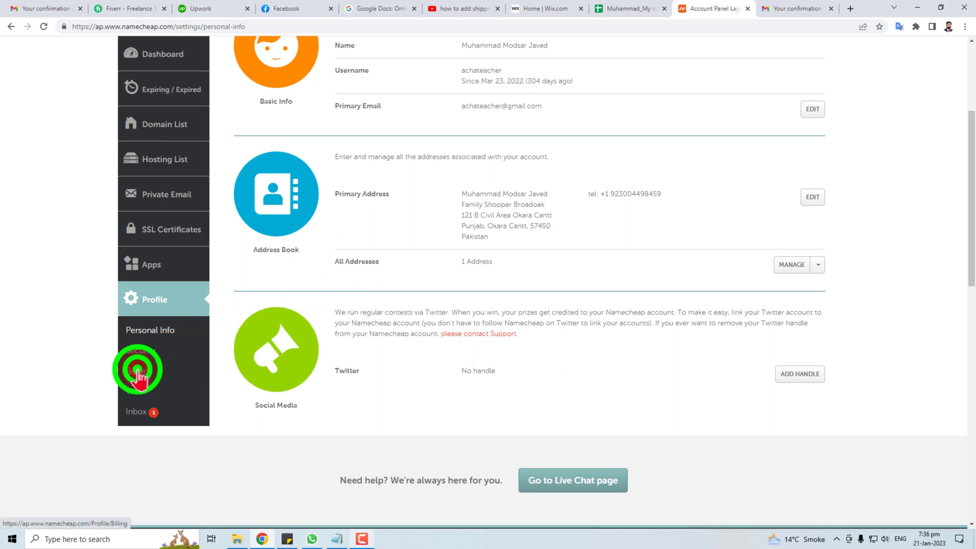
Go to Billing and expand the Payment Cards Manage dropdown to reveal Add New.
click(138, 367)
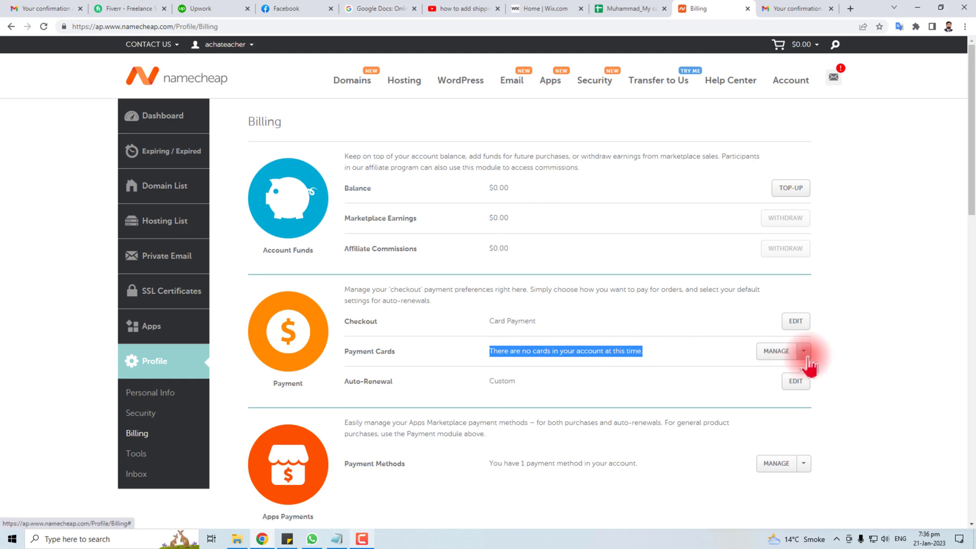
click(776, 351)
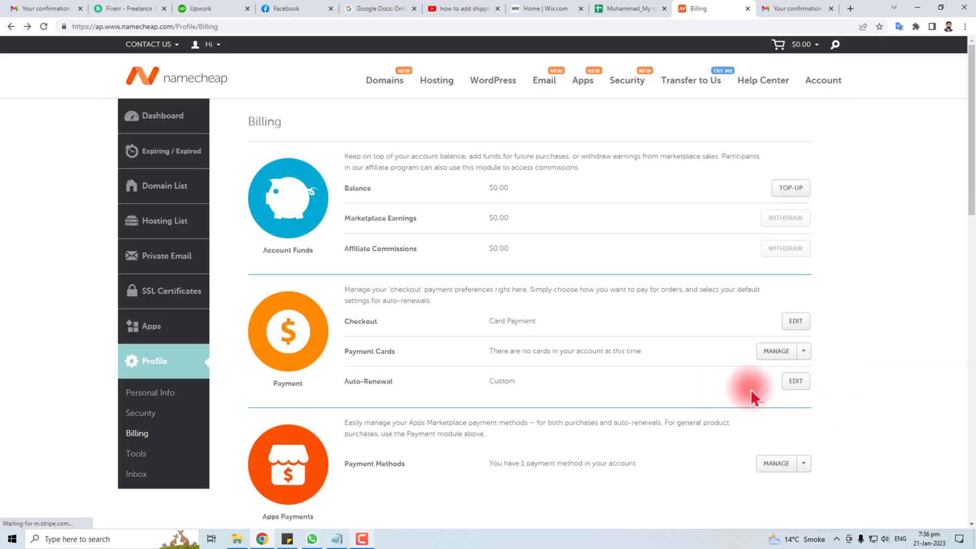
click(803, 351)
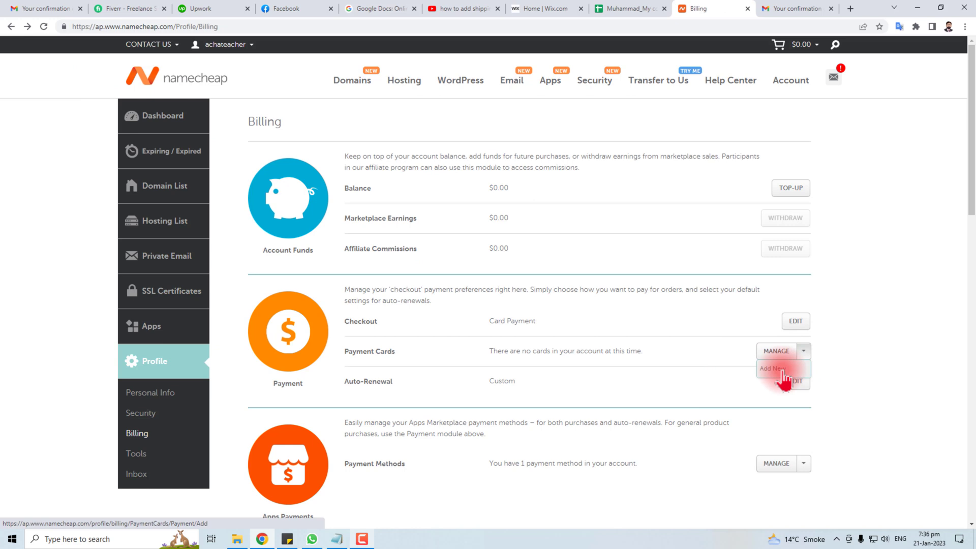